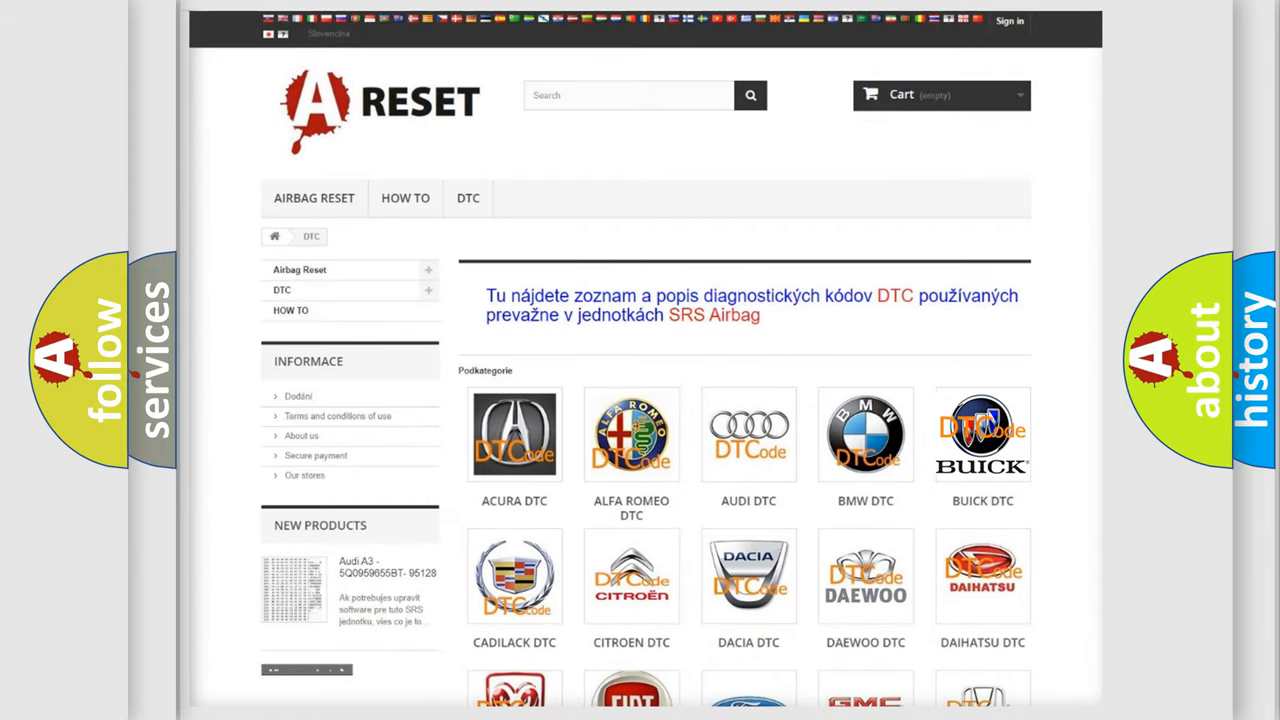
- Open the BUICK DTC page from the subcategory thumbnails and scroll through its airbag trouble codes
left_click(982, 434)
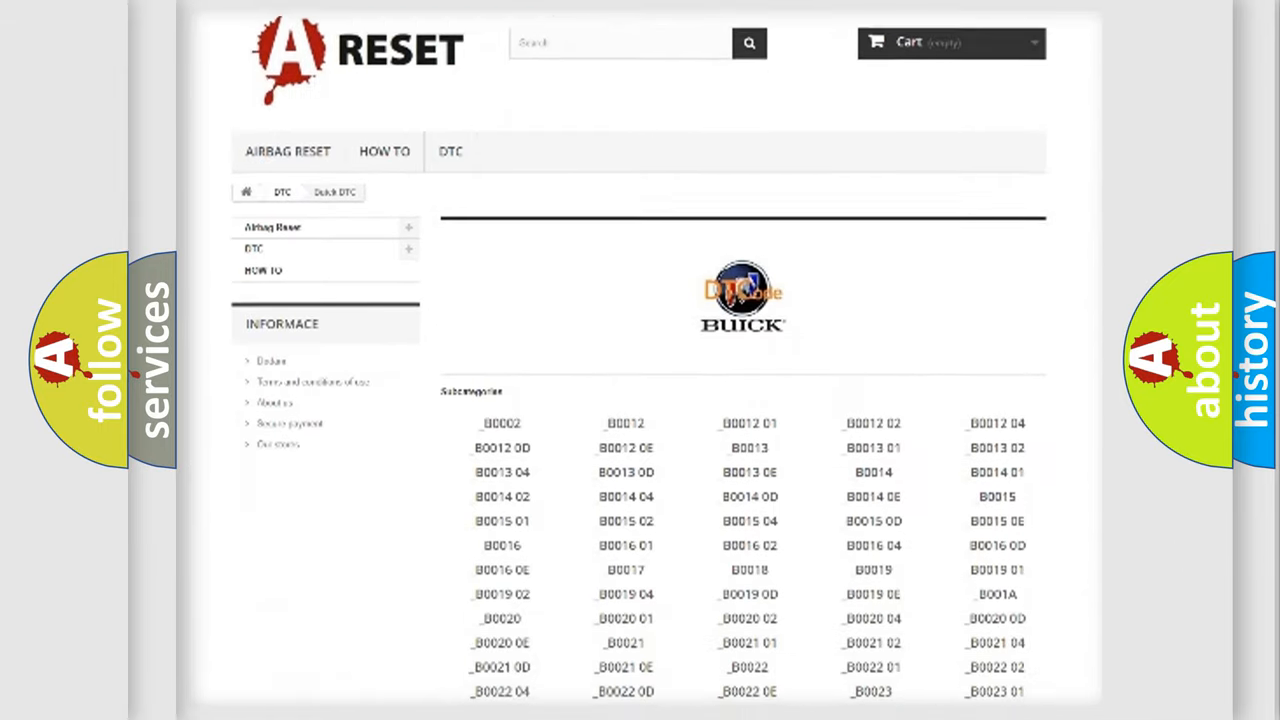
scroll("down", 3)
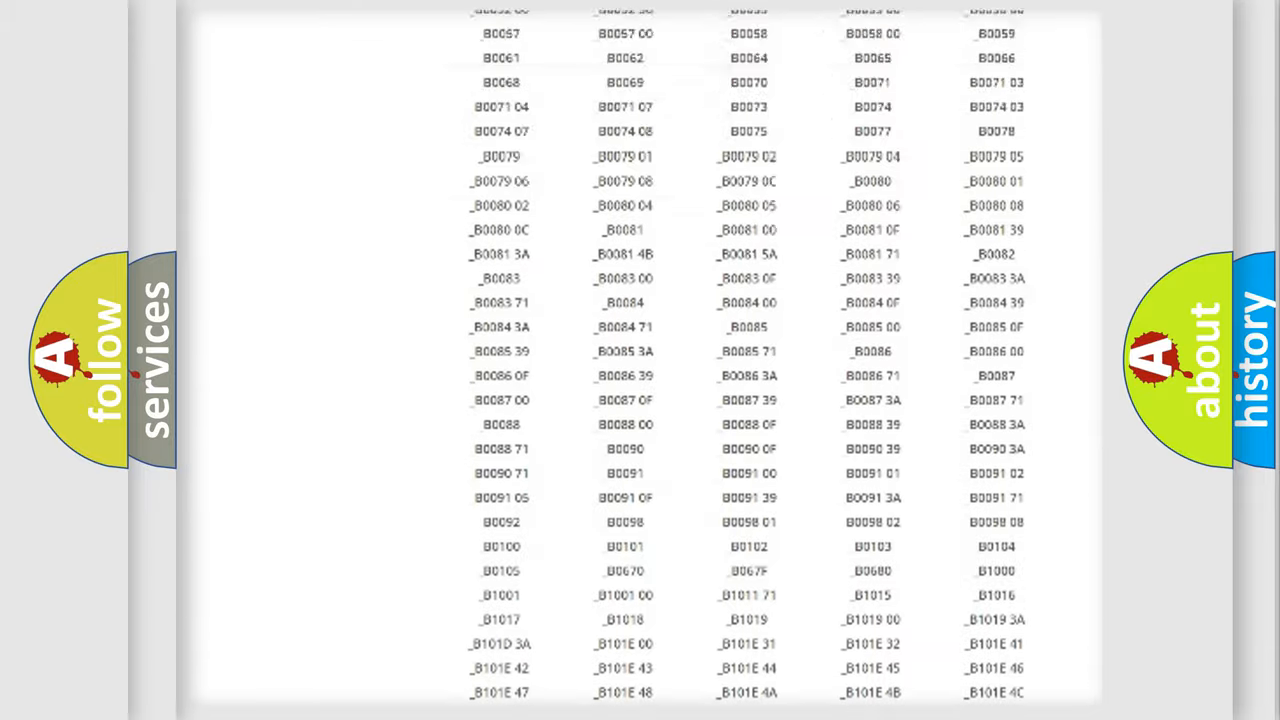